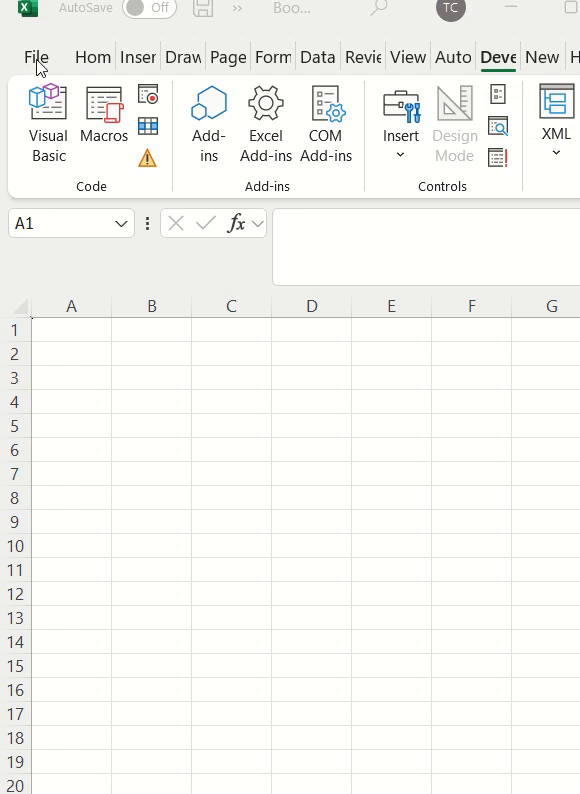
mouse_move(42, 68)
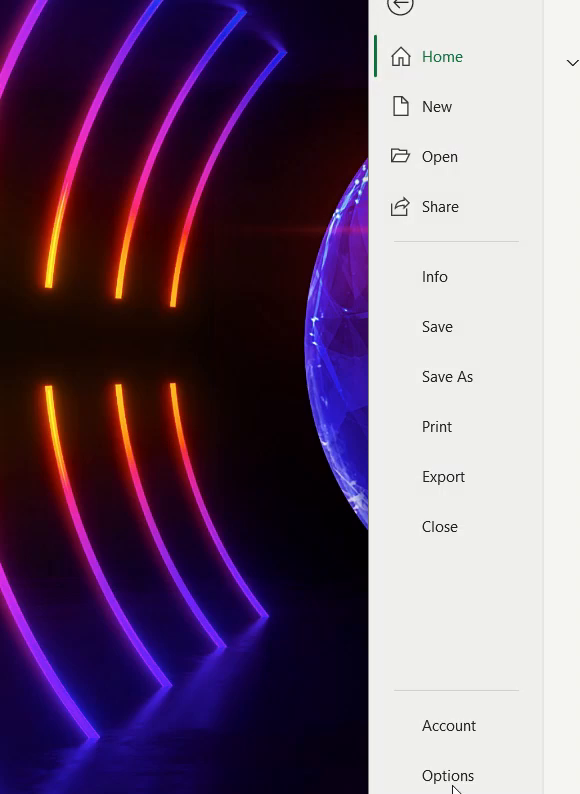
mouse_move(459, 779)
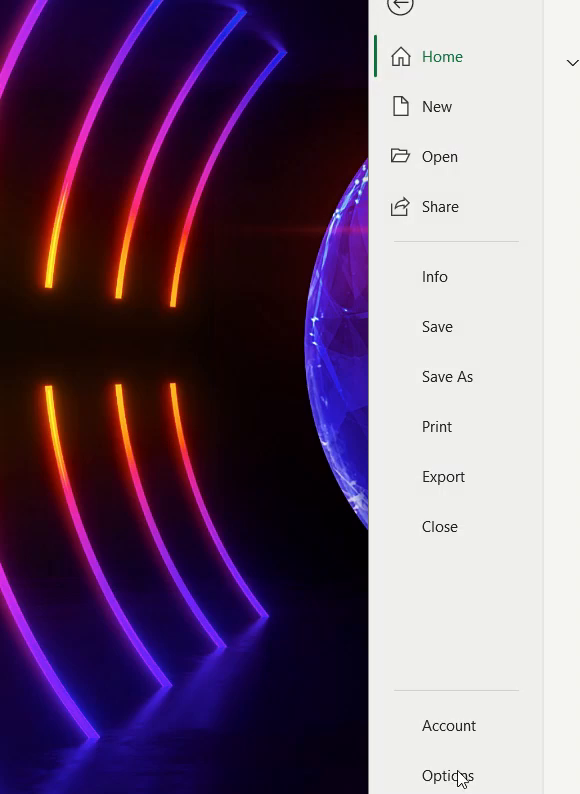
- Open Excel Options on Customize Ribbon with the Developer main tab checked and expanded
left_click(448, 776)
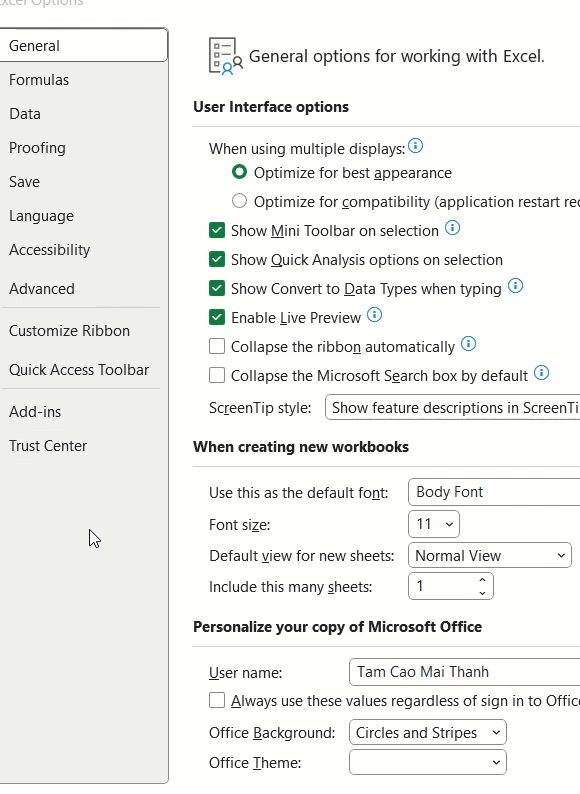
mouse_move(45, 330)
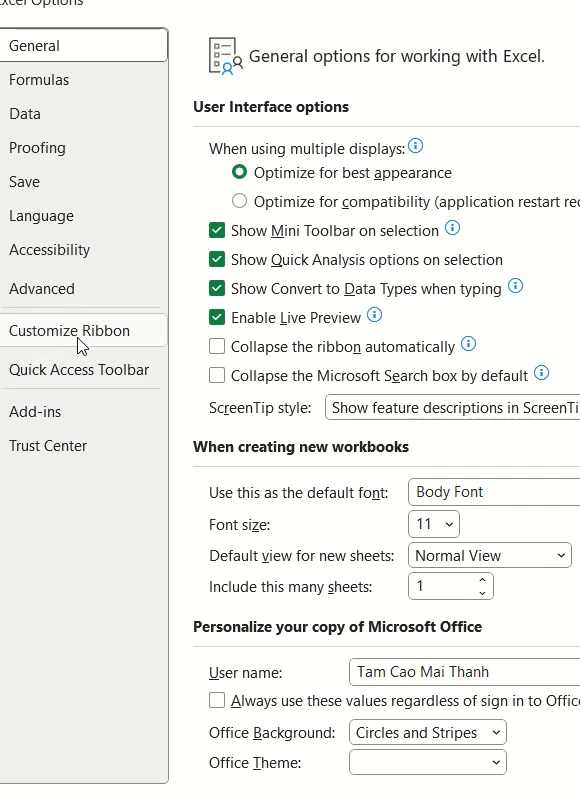
left_click(70, 330)
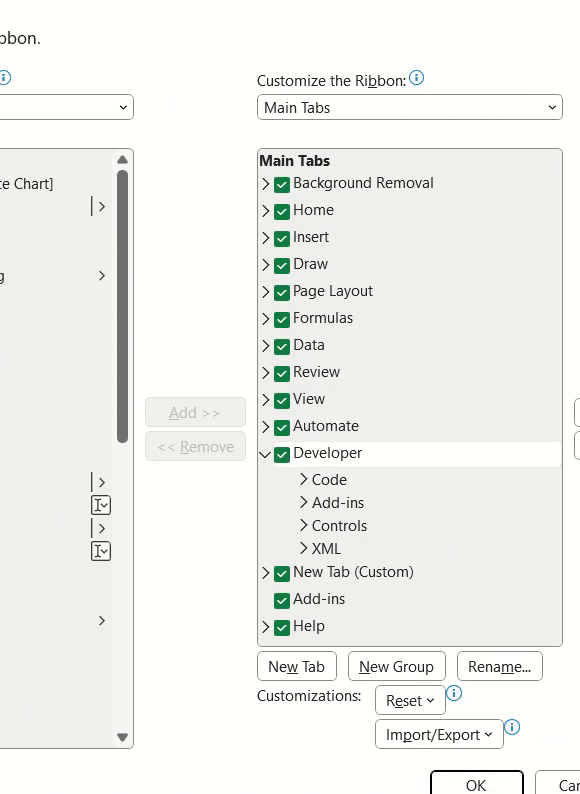
- Confirm the Developer tab and bring up Excel Add-ins to enable Analysis ToolPak, VBA and Solver
left_click(476, 784)
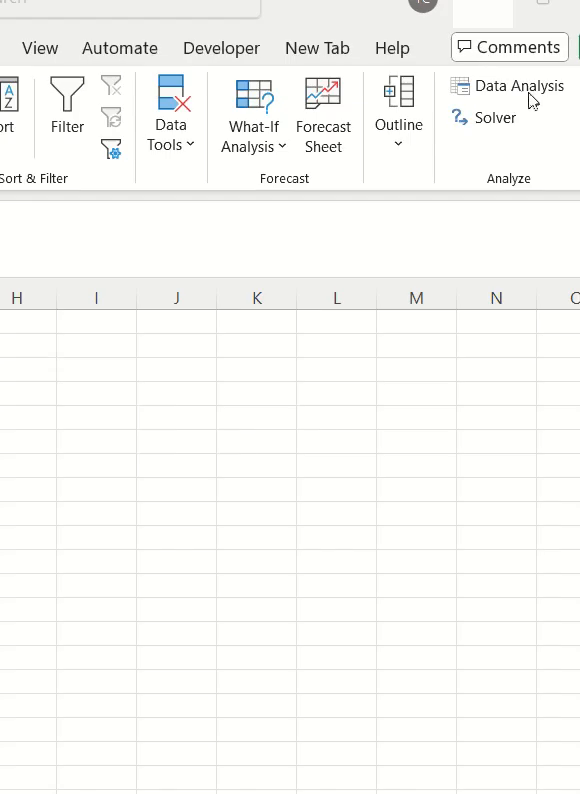
mouse_move(490, 103)
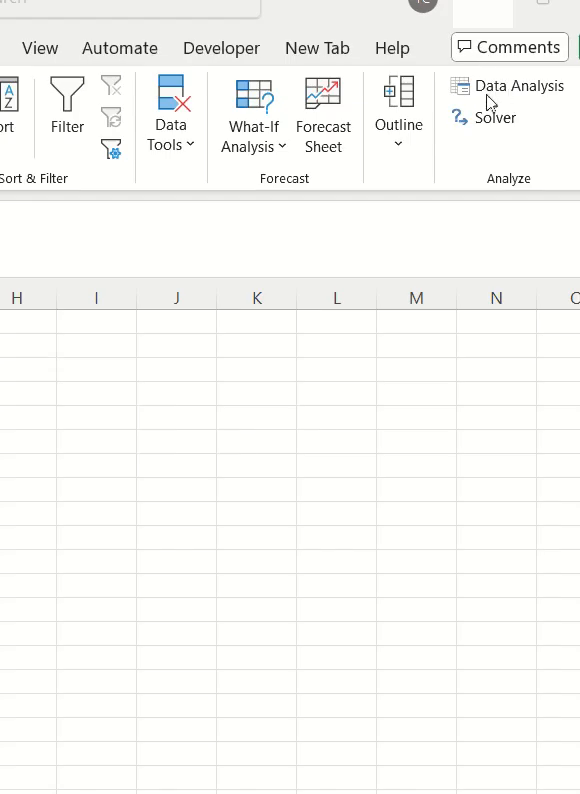
mouse_move(485, 128)
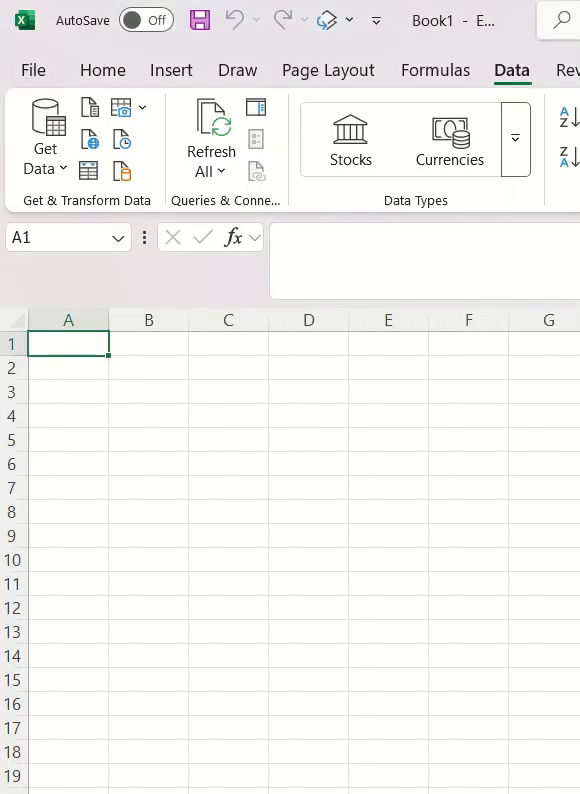
left_click(33, 70)
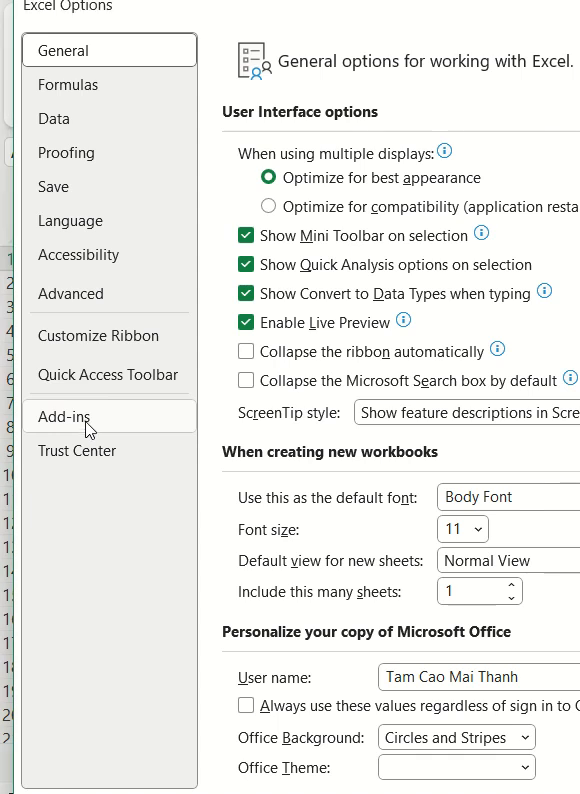
left_click(64, 417)
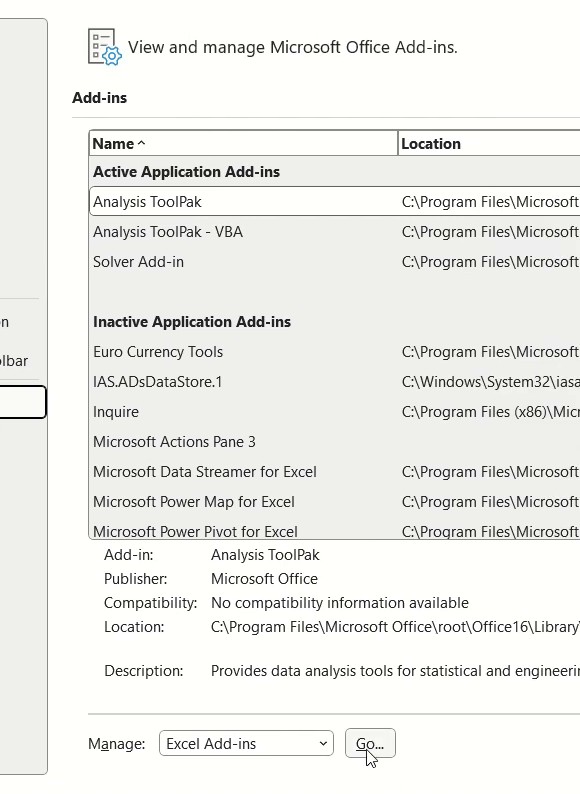
left_click(369, 743)
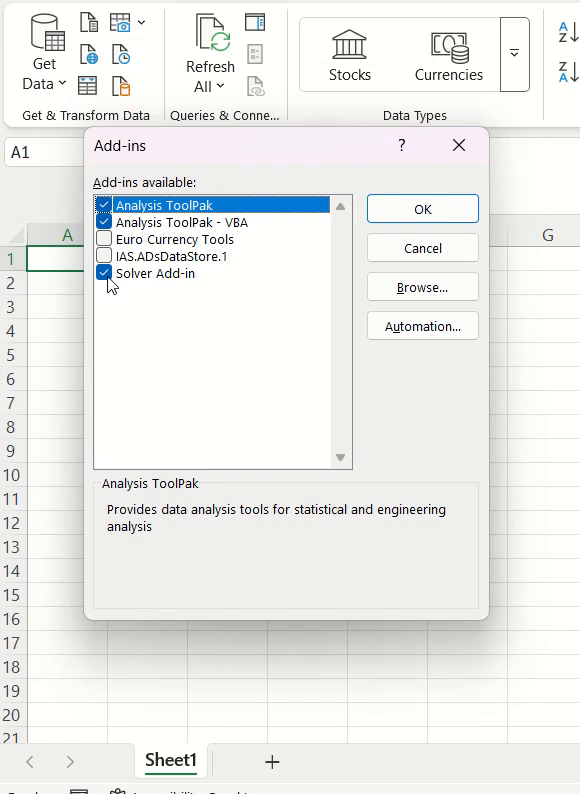
mouse_move(383, 275)
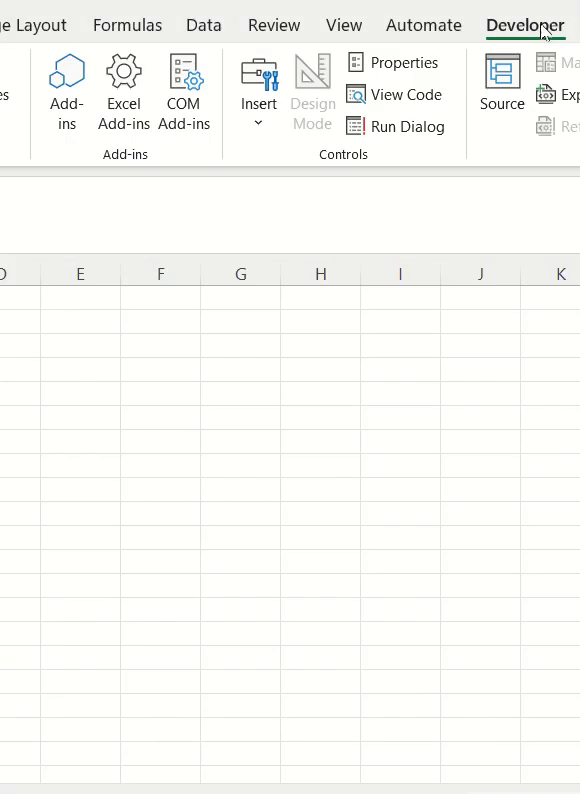
- Insert a form button control from the Developer tab onto the sheet
left_click(399, 393)
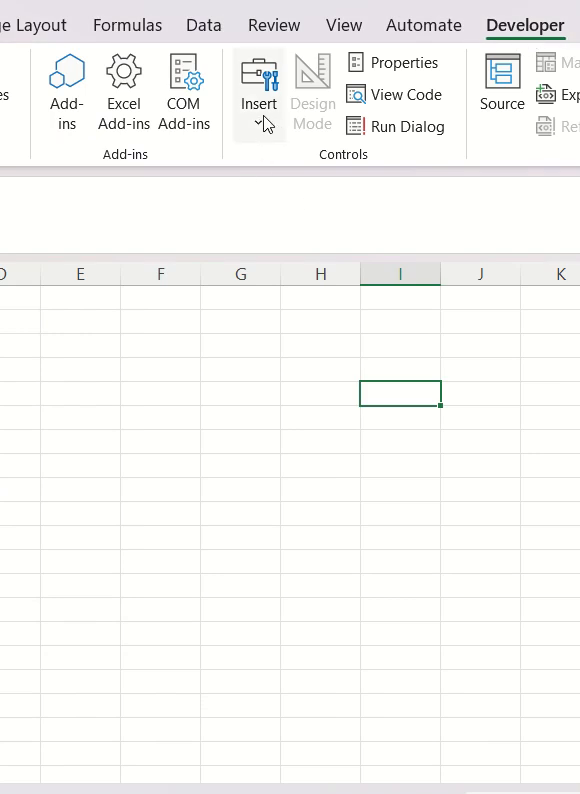
left_click(258, 103)
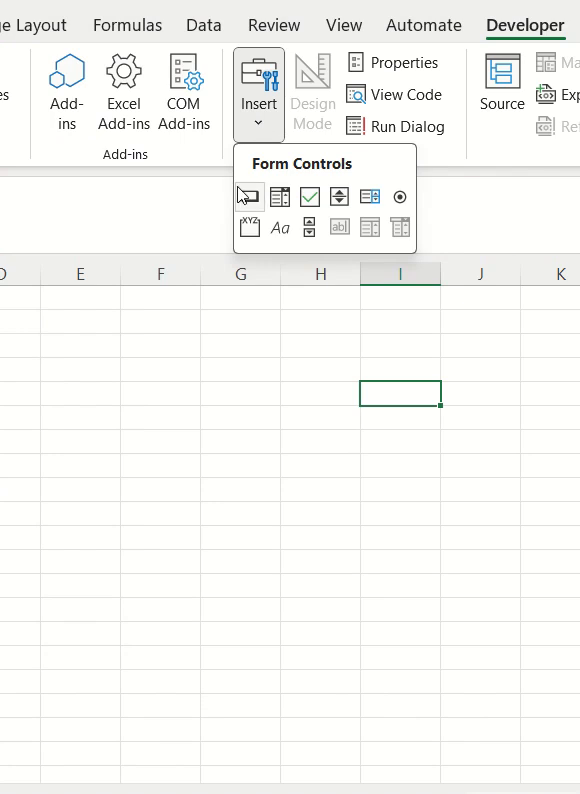
left_click(247, 196)
type("Add the")
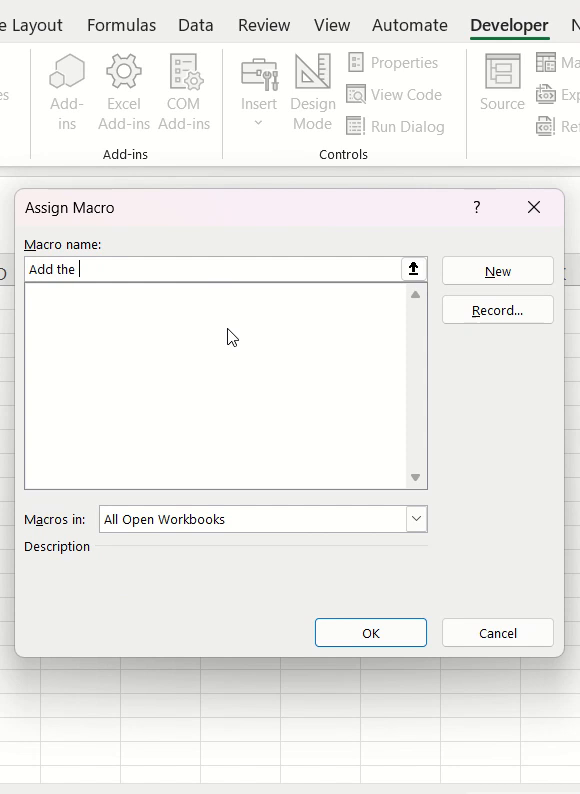
- Change the button's caption to 'Add the button'
type("location")
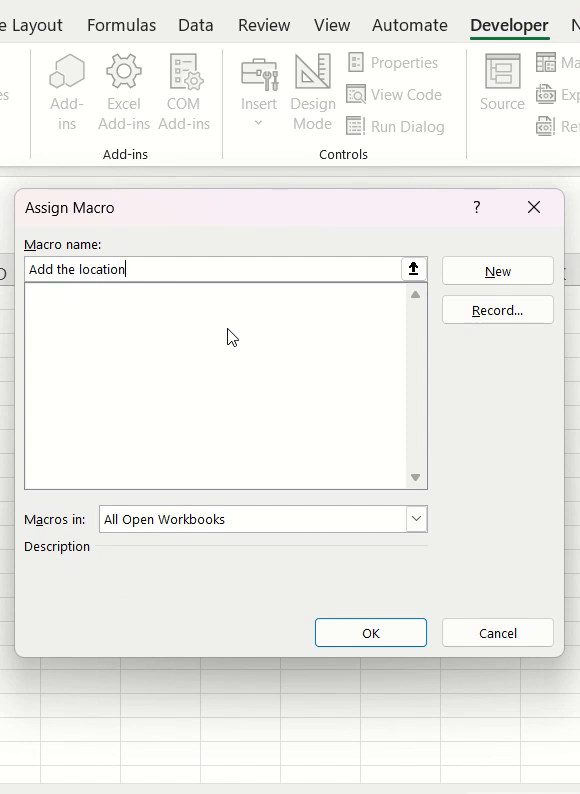
mouse_move(497, 271)
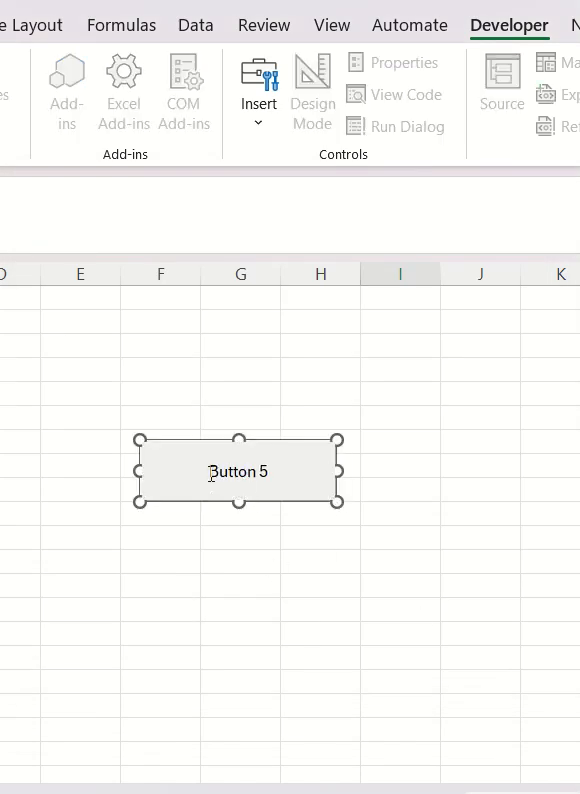
type("Add t")
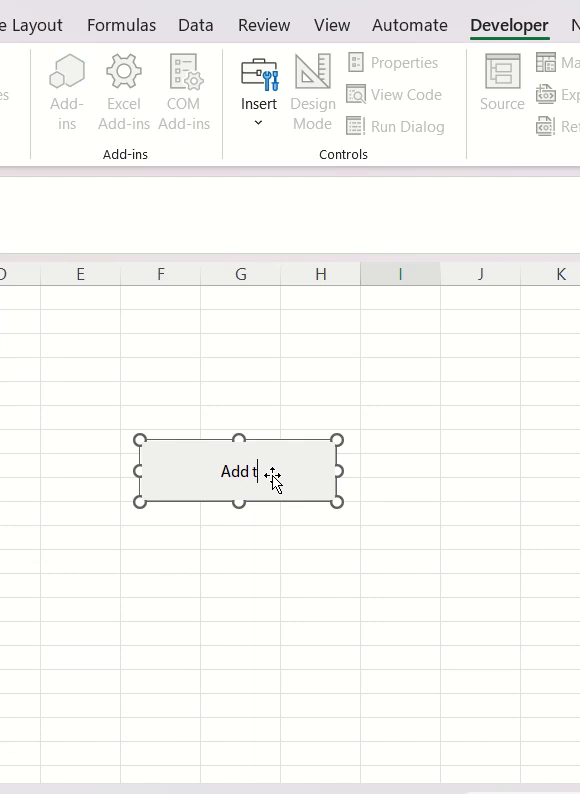
type("he button")
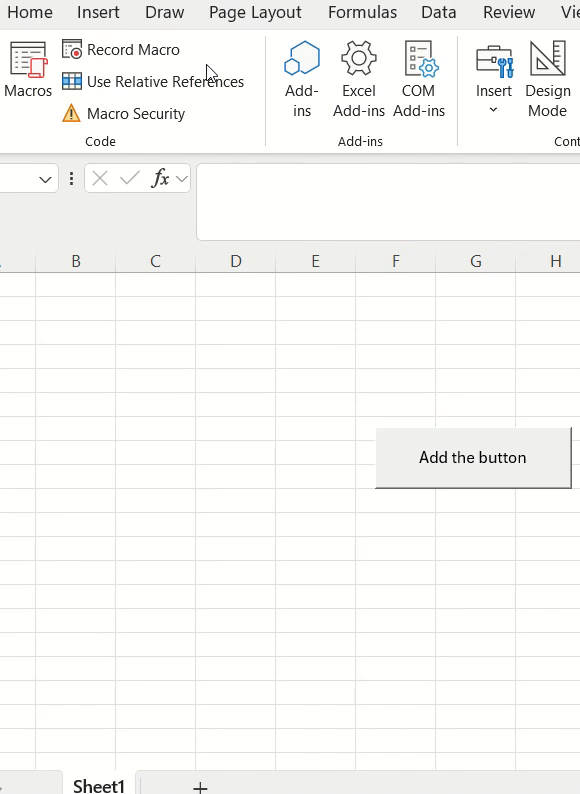
- Start recording a macro named Add, stored in This Workbook
left_click(134, 49)
type("Add")
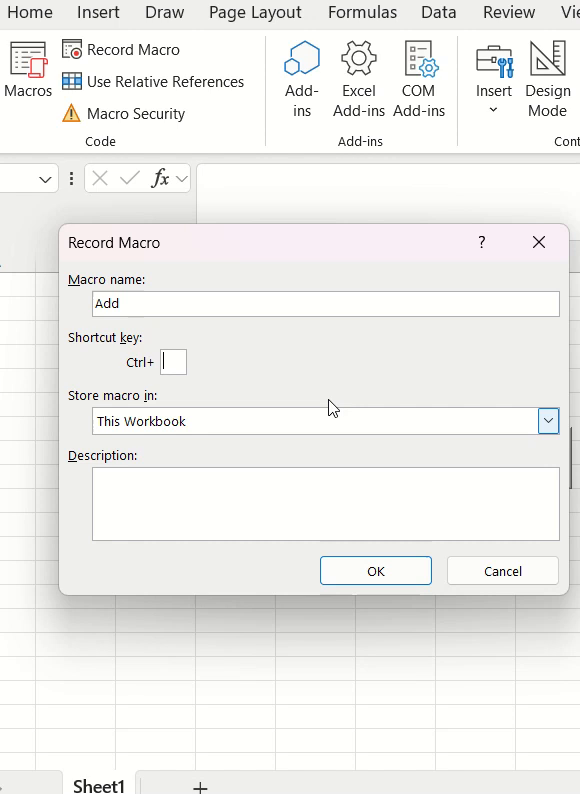
mouse_move(140, 447)
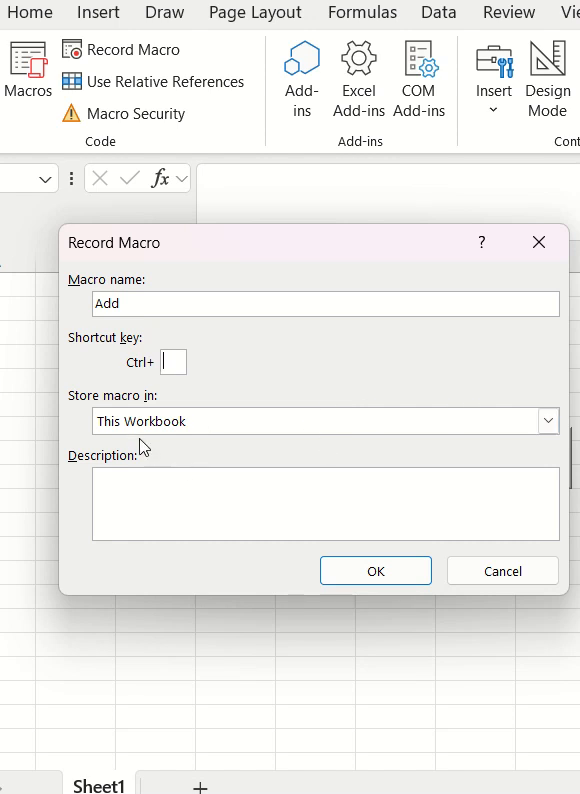
mouse_move(122, 413)
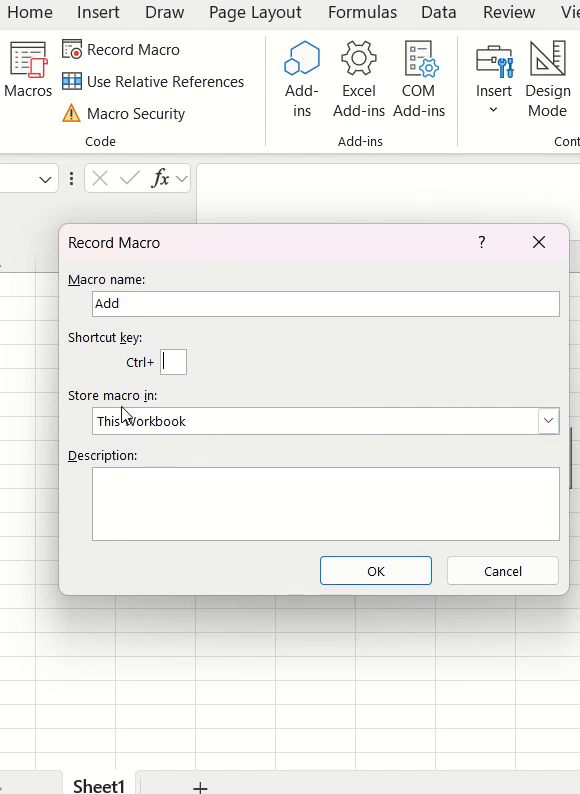
left_click(548, 421)
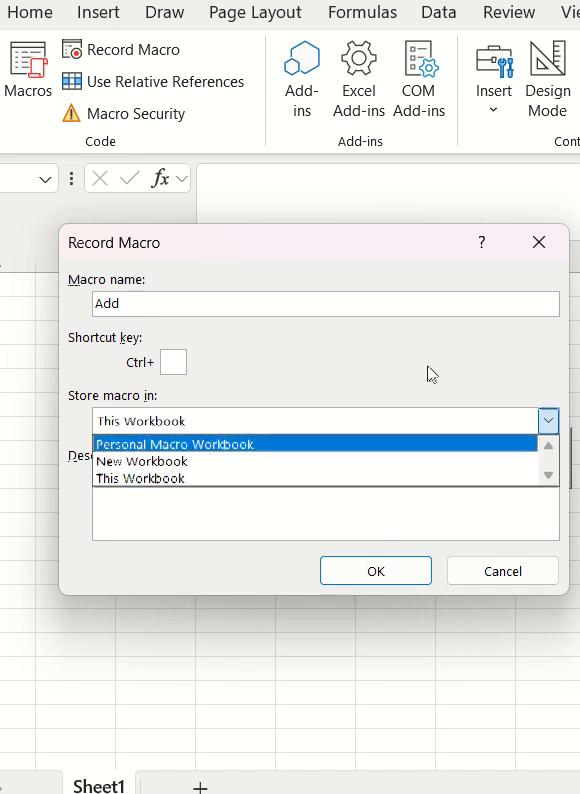
left_click(140, 478)
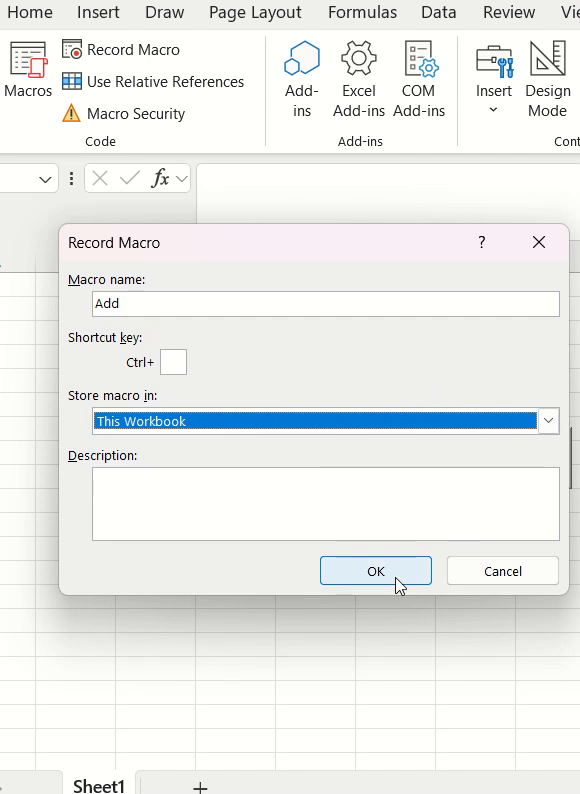
left_click(375, 571)
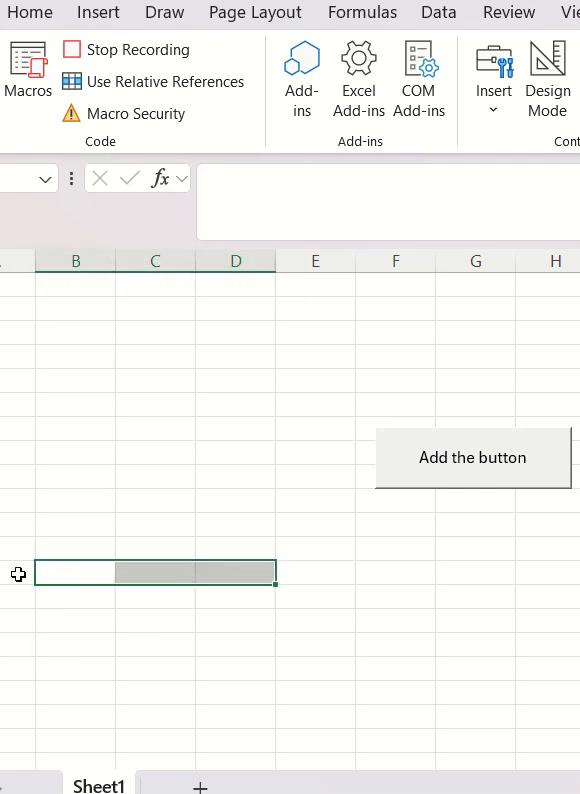
- Insert a new column B while recording, then stop the Add macro recording
left_click(75, 260)
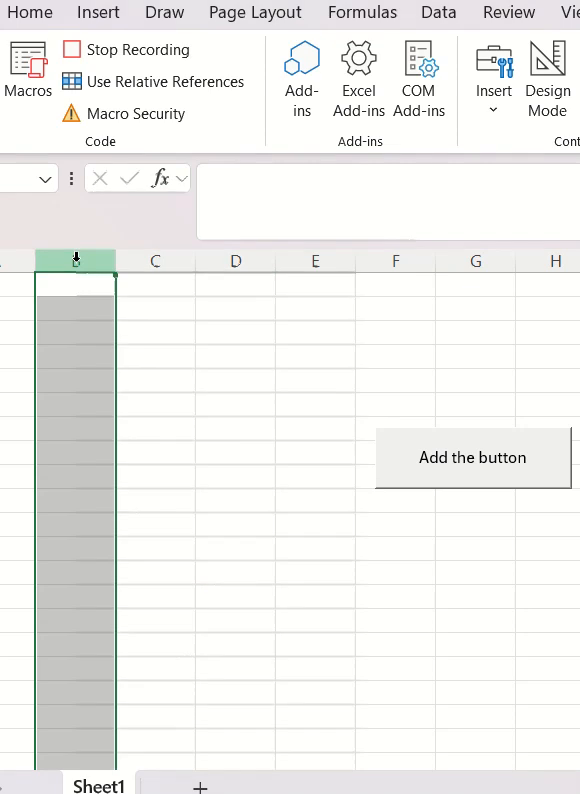
right_click(74, 261)
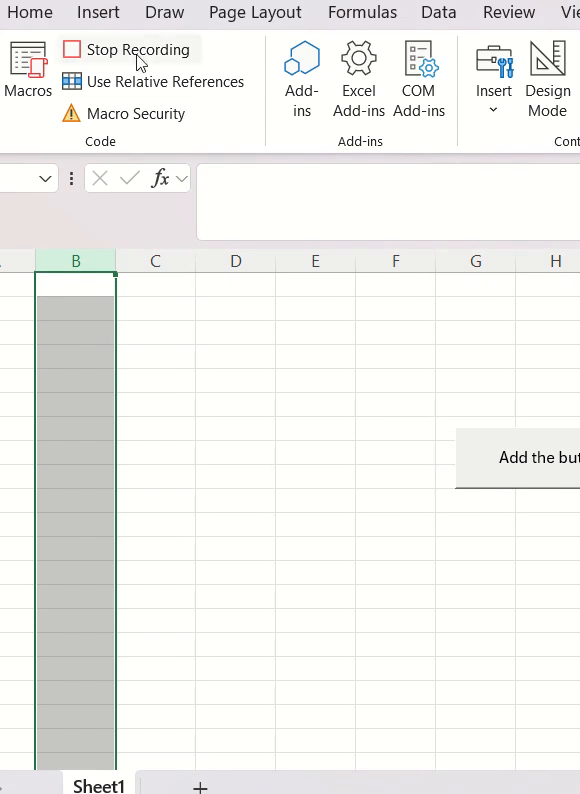
left_click(135, 49)
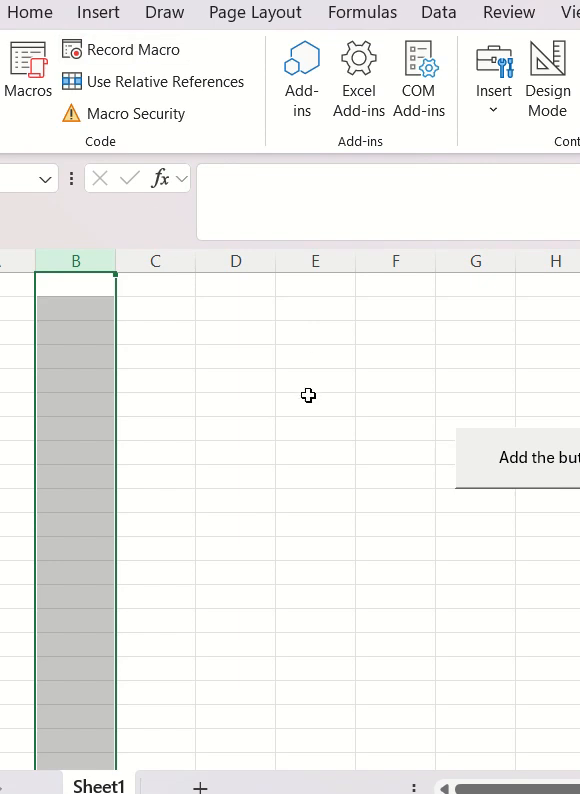
mouse_move(483, 424)
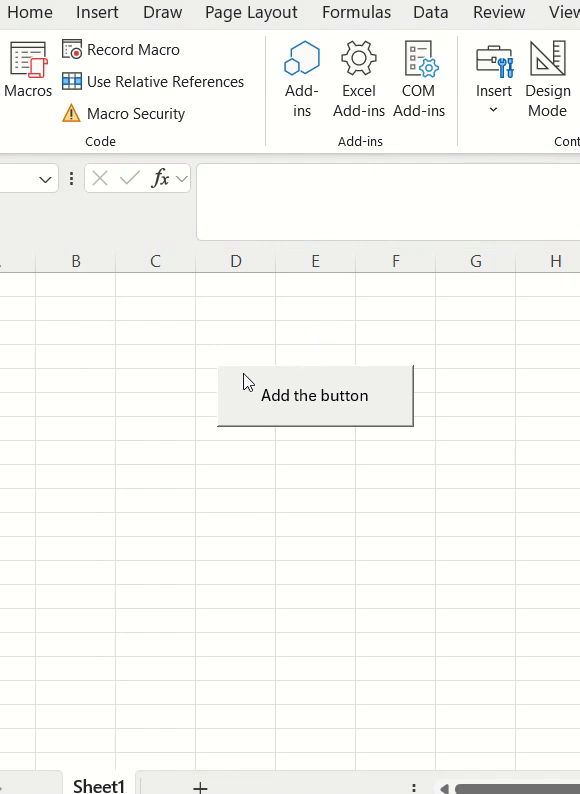
- Assign the Add macro to the 'Add the button' form button and deselect it
left_click(315, 395)
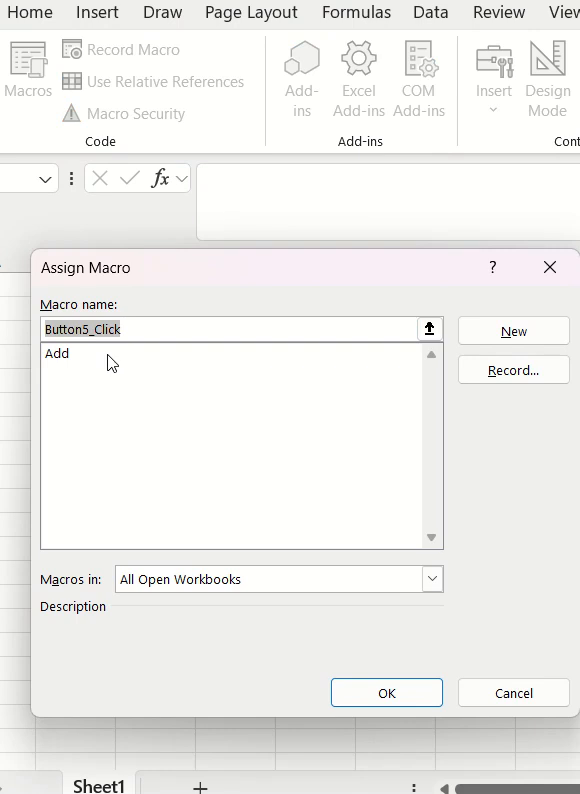
left_click(57, 352)
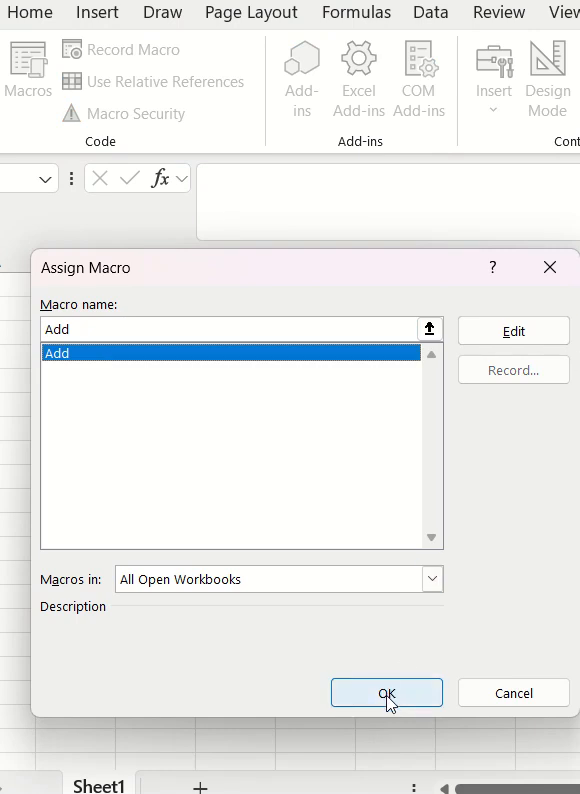
left_click(386, 692)
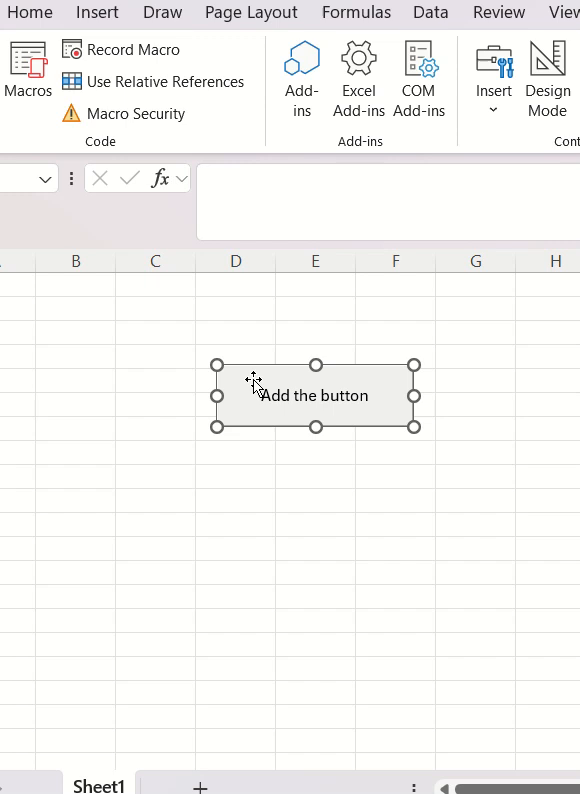
left_click(236, 477)
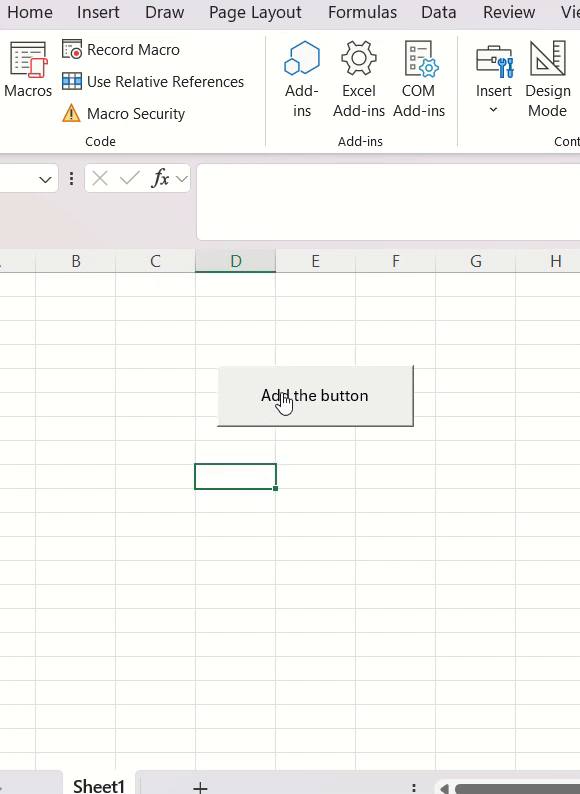